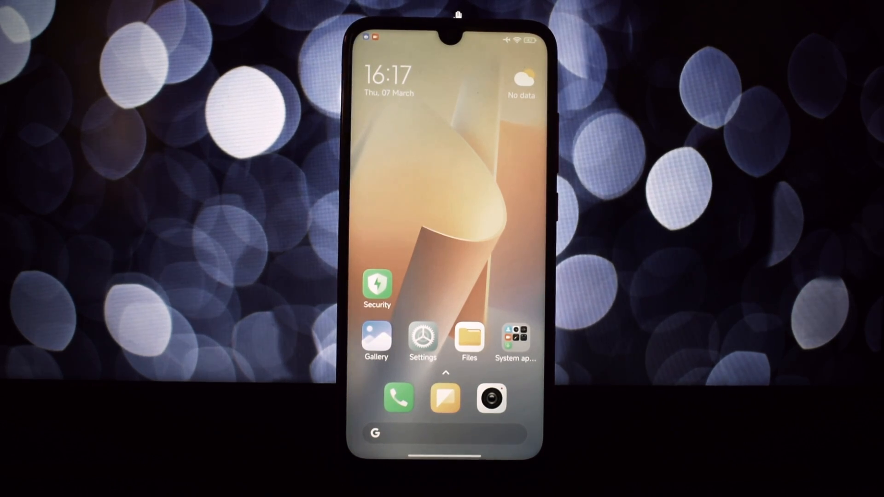
Step: Browse Settings from About phone down to More connectivity options, reaching the network reset entry
click(423, 339)
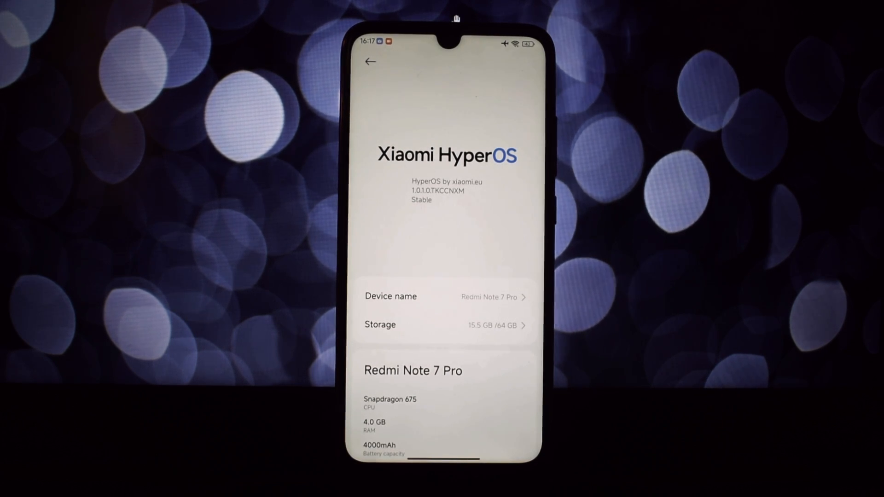
scroll(down, 3)
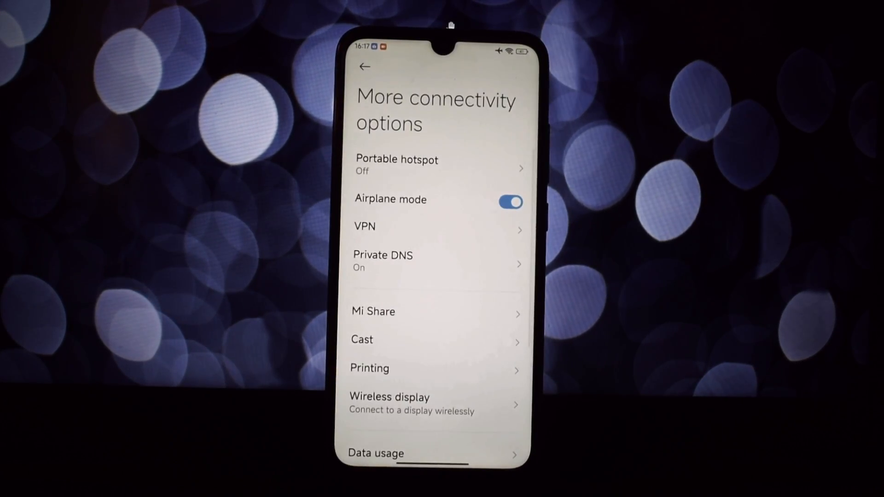
scroll(down, 3)
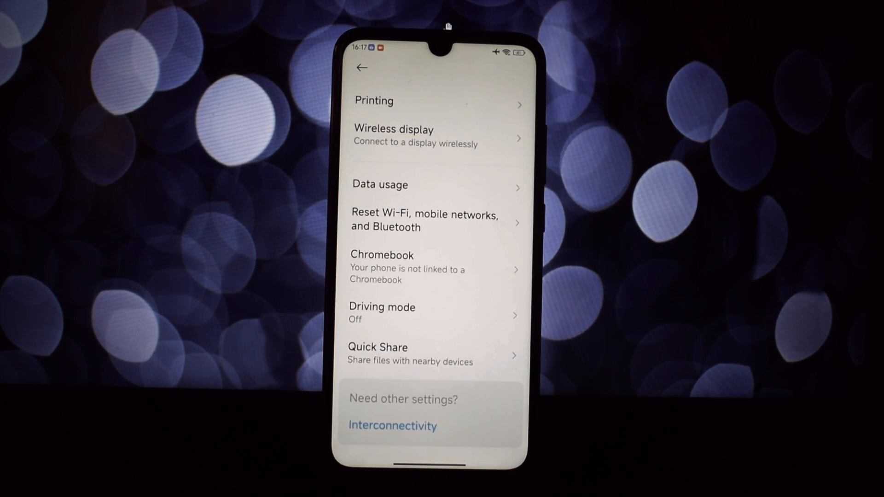
Step: Enter Themes, accept its terms, and reduce the app icon size on the Icons page
click(363, 69)
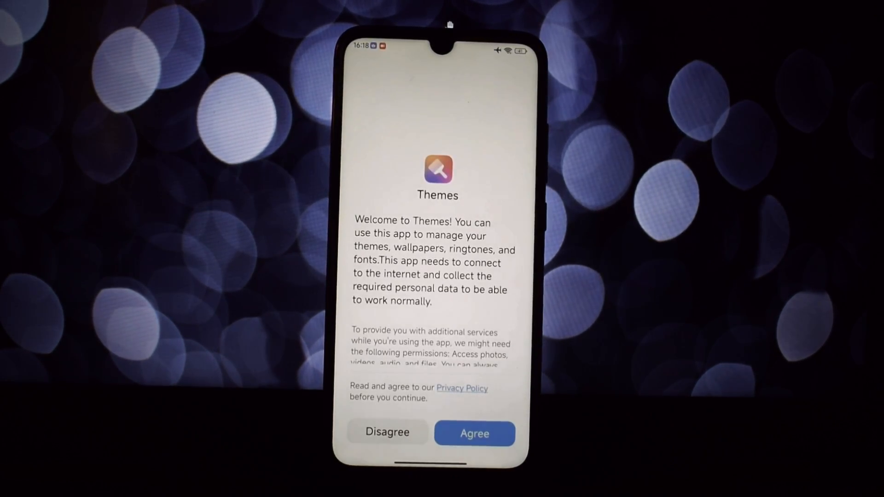
click(475, 433)
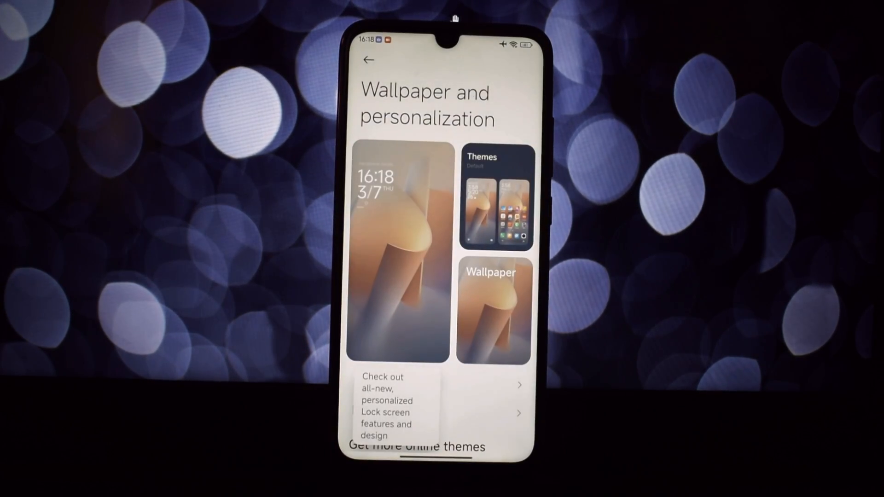
scroll(down, 3)
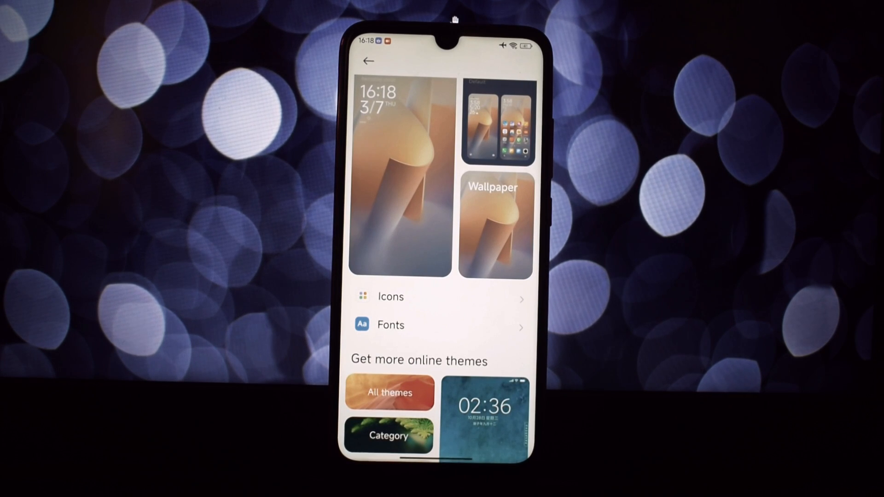
click(390, 297)
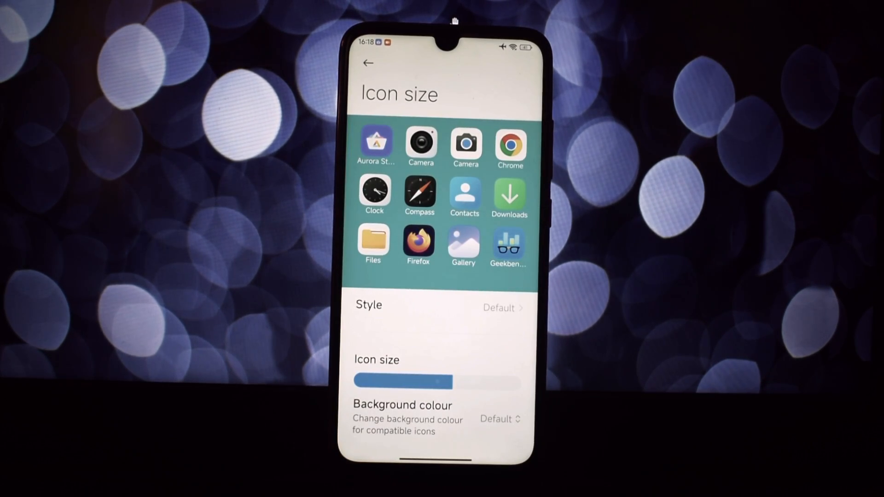
drag(441, 381, 376, 381)
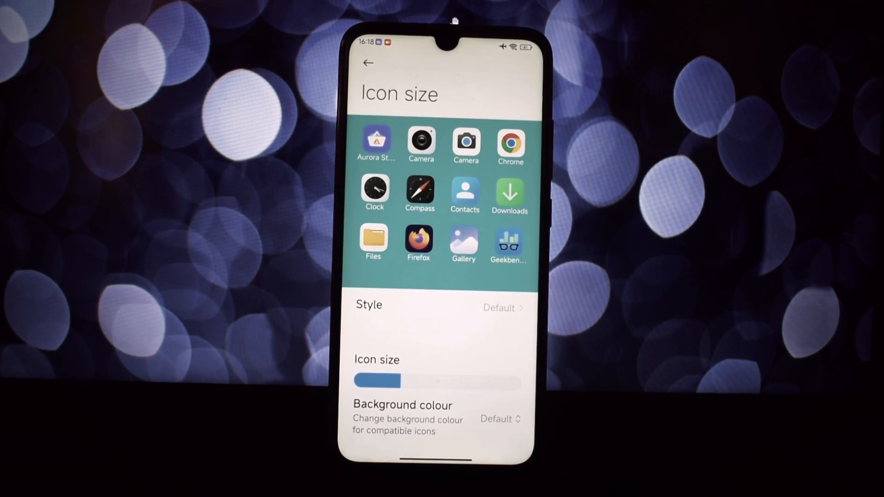
Step: View the Fonts settings and return to the Wallpaper and personalization page
click(367, 64)
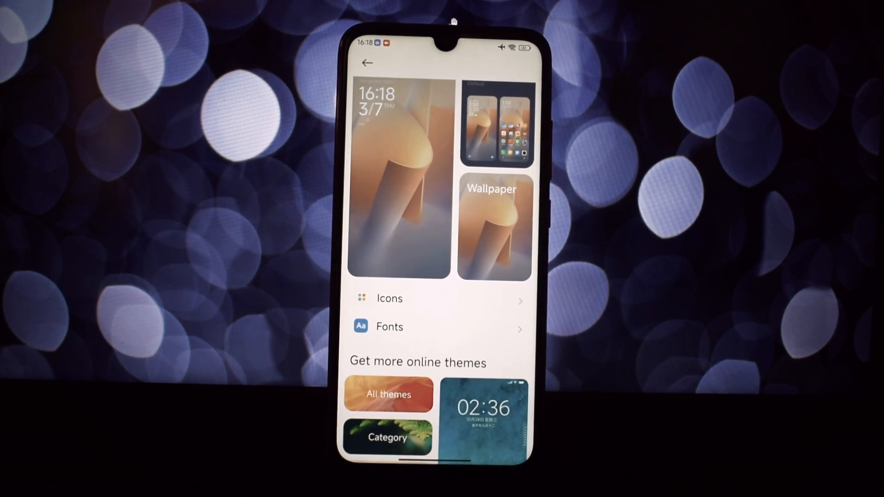
click(391, 326)
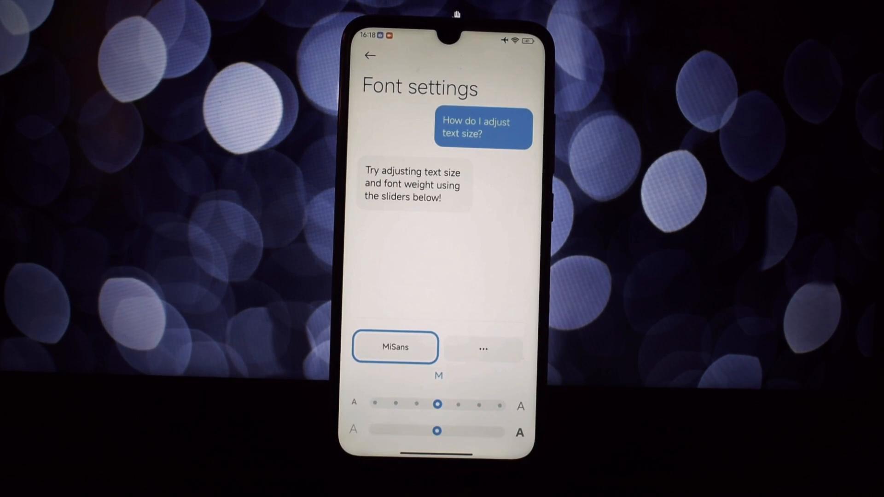
click(370, 56)
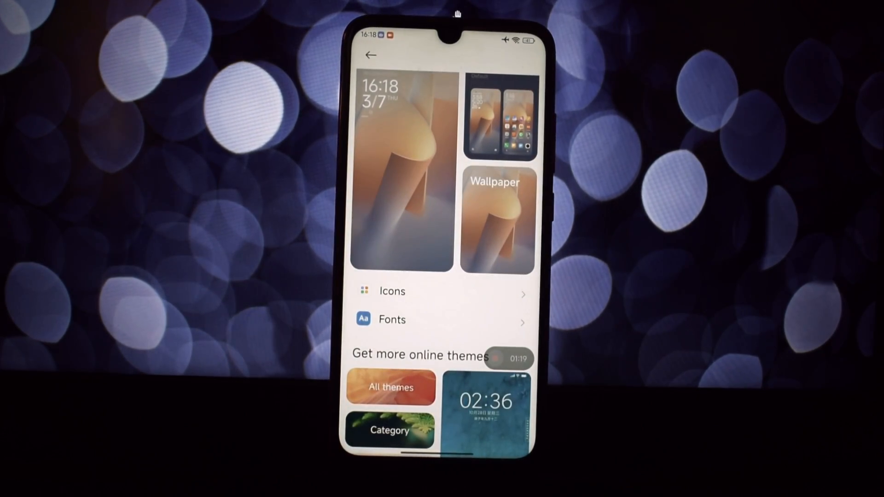
Step: Browse the Lock screen page and its Fingerprints, face data and screen lock settings
click(372, 54)
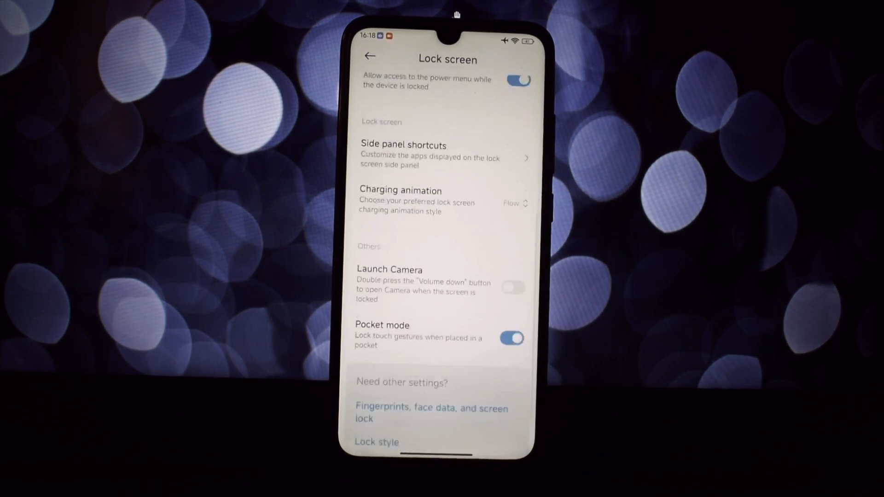
scroll(down, 3)
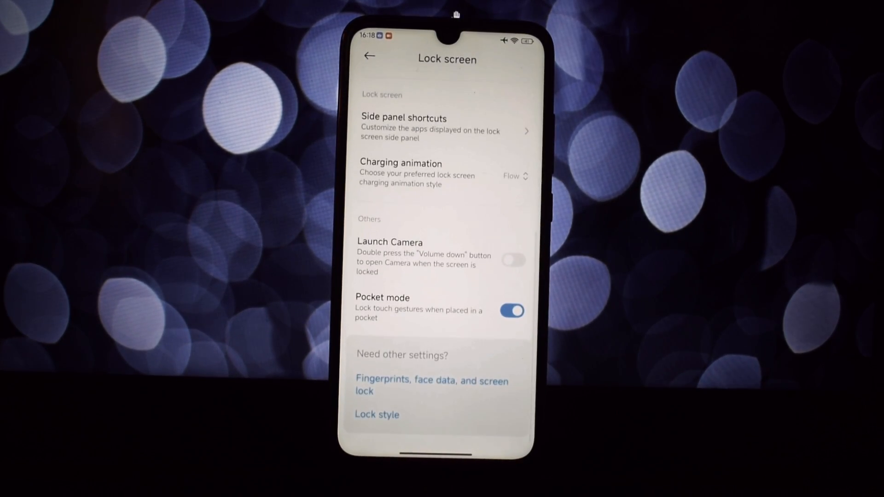
click(433, 381)
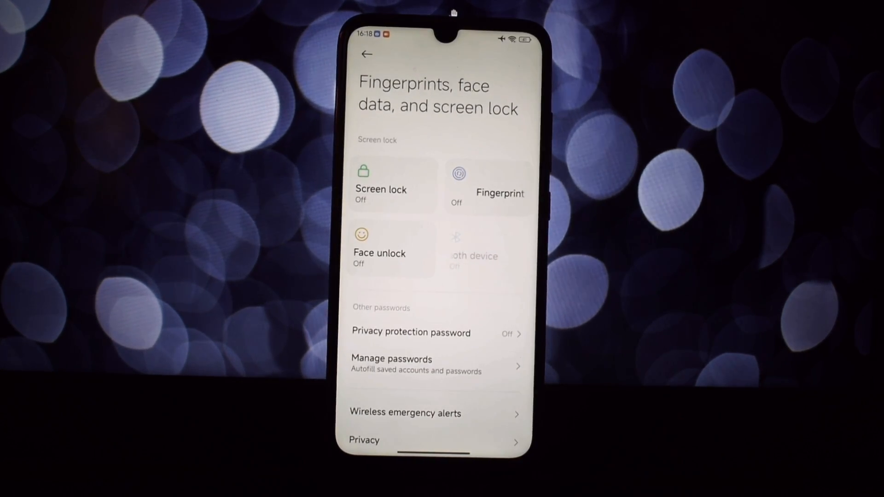
scroll(down, 3)
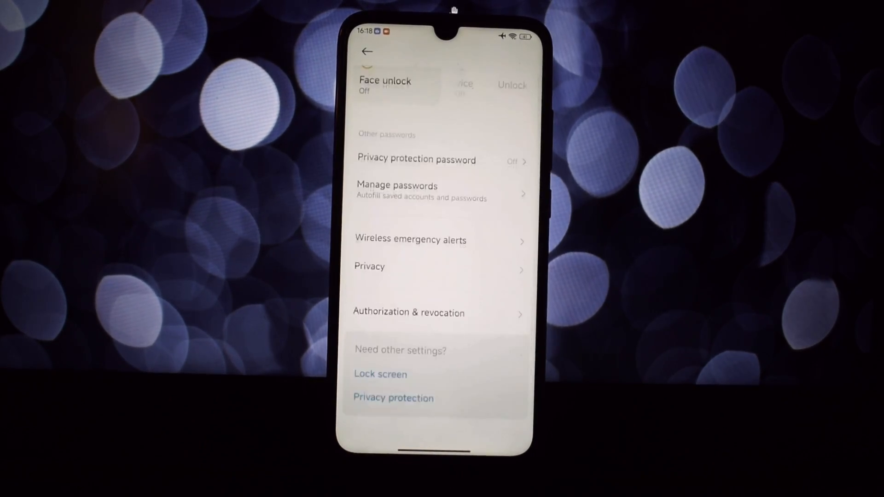
Step: Browse Notifications & status bar with control center options, then return to the main settings list
click(380, 374)
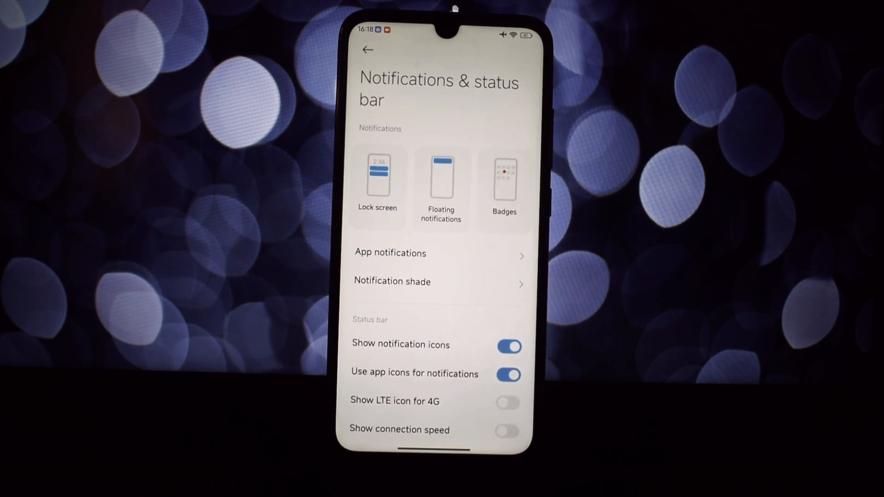
scroll(down, 3)
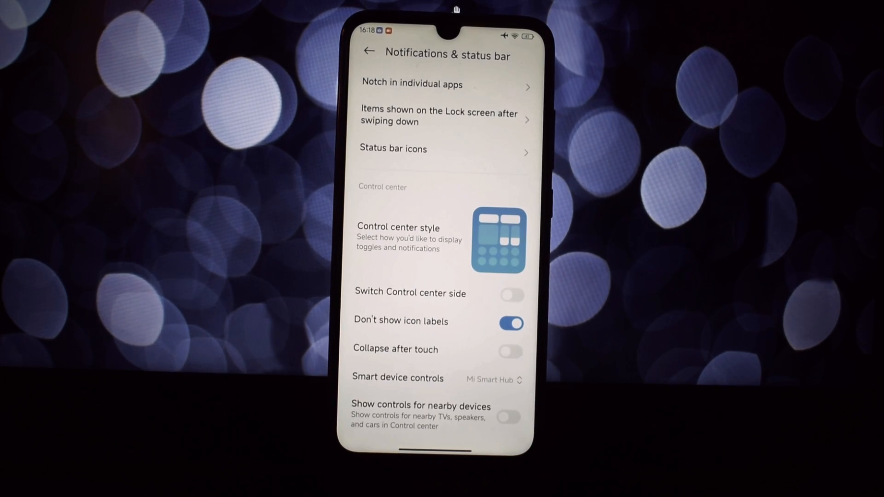
click(492, 379)
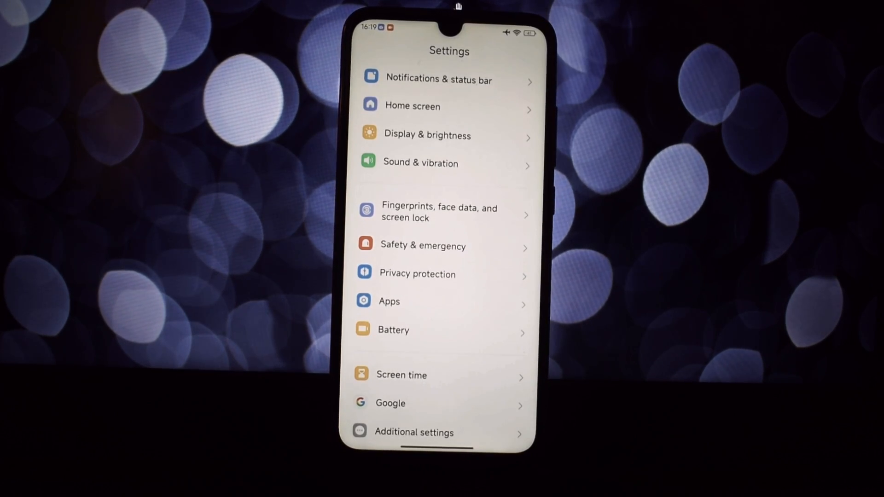
Step: View Sound & vibration, then Battery's Additional features page with Unlimited Photos Storage on
scroll(down, 3)
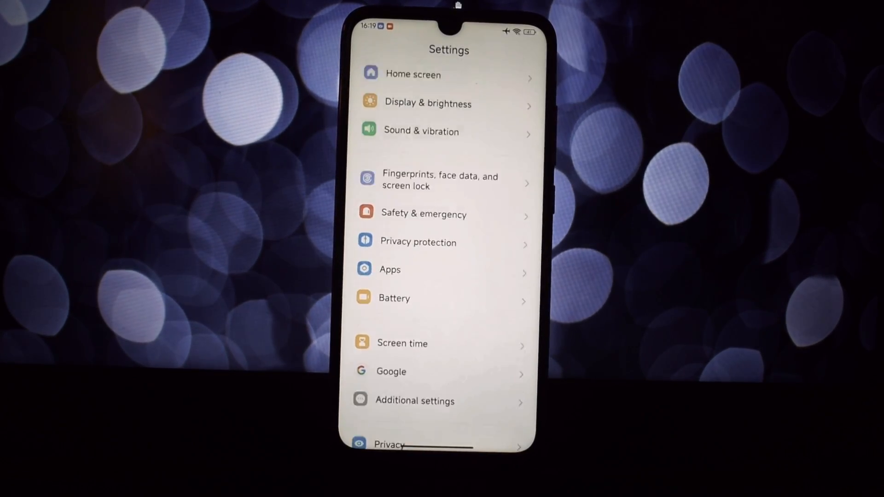
click(421, 131)
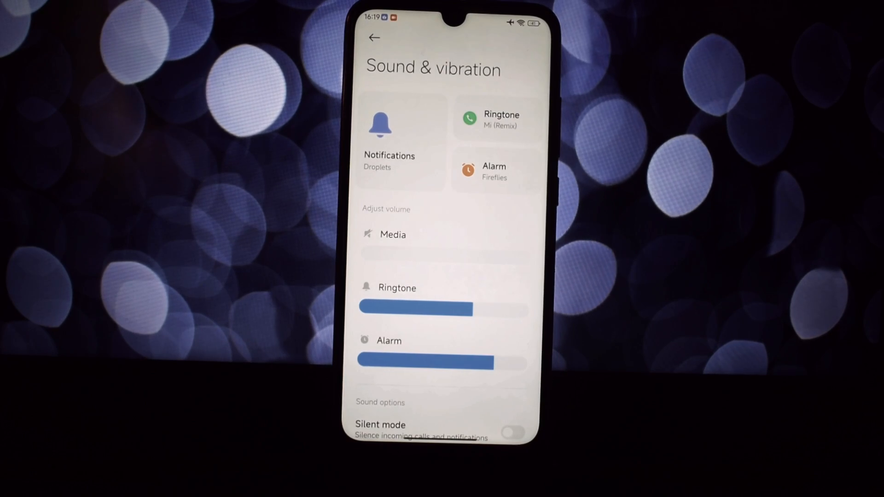
scroll(down, 3)
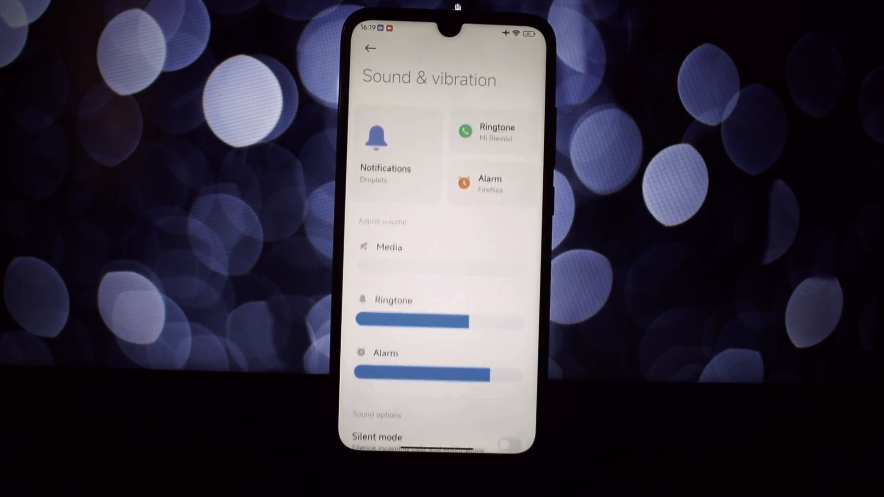
click(370, 49)
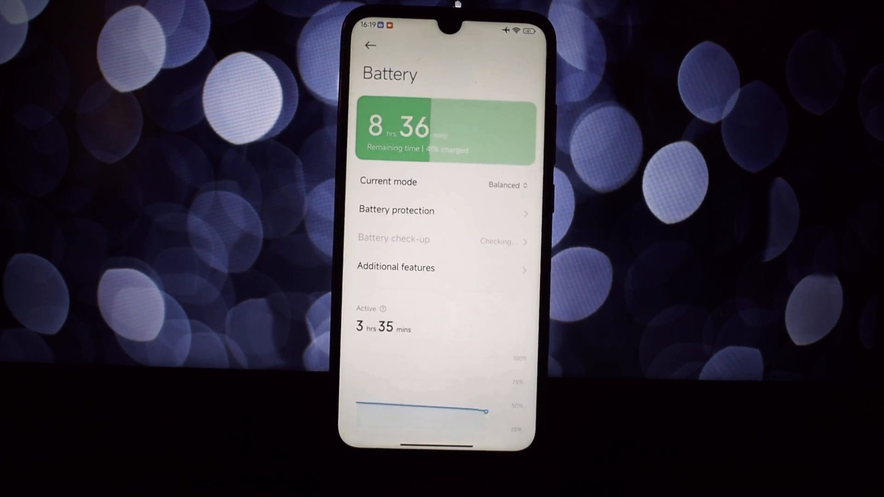
click(508, 185)
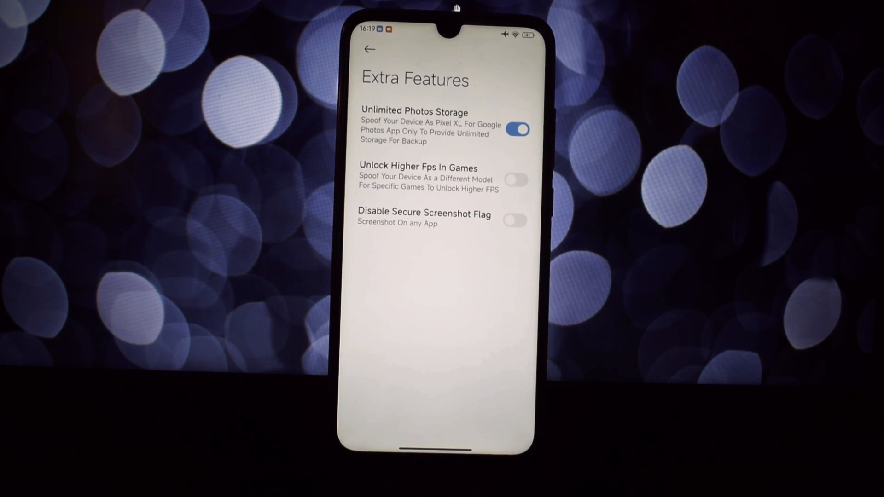
Step: View Memory extension options in Additional settings, leave it Off, and exit to the home screen
click(367, 50)
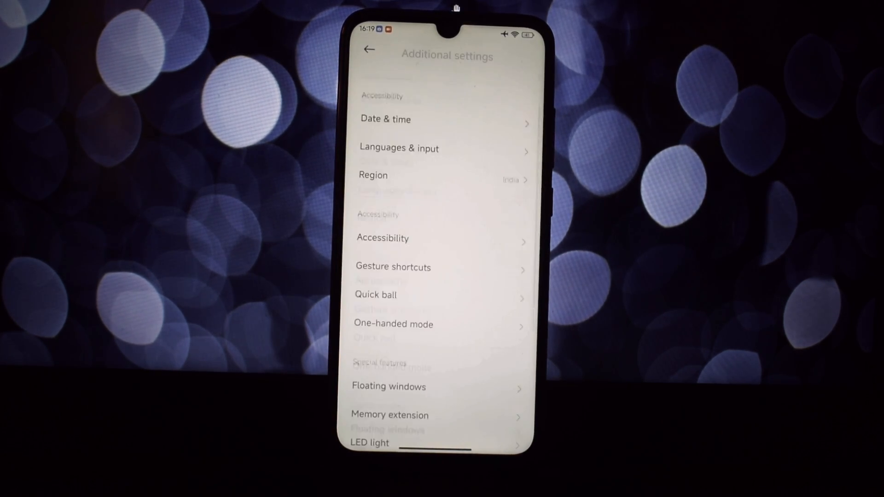
scroll(down, 3)
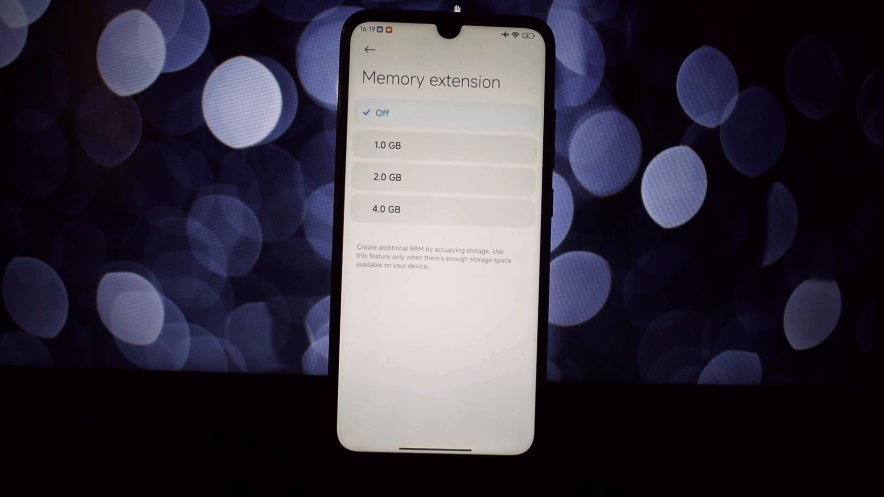
click(370, 51)
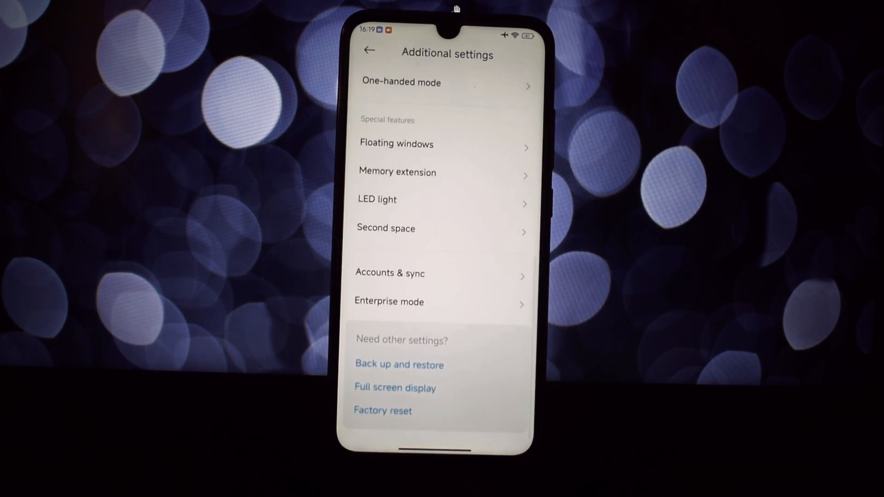
click(369, 53)
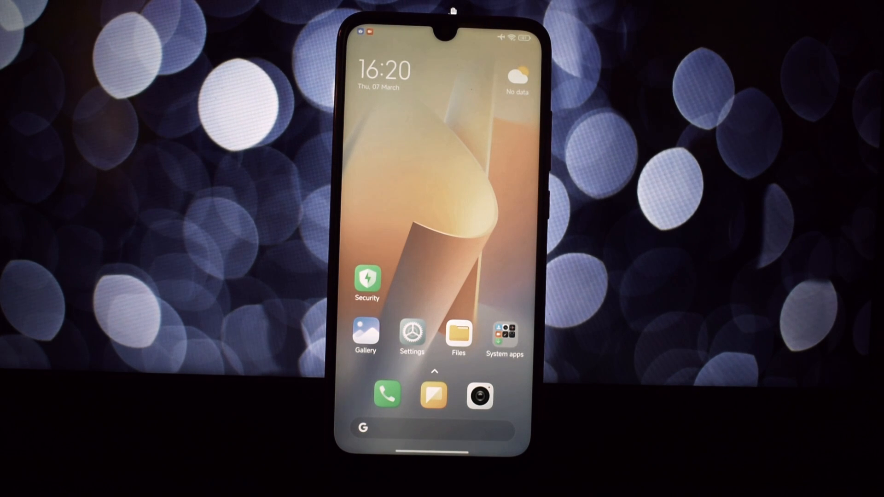
Step: Pull down the Control center and enter its Edit and sort view for toggles
click(504, 335)
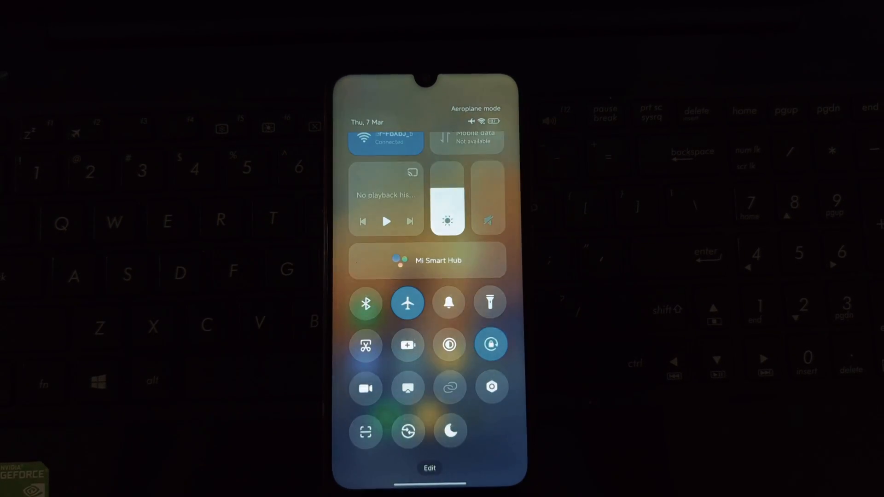
click(431, 468)
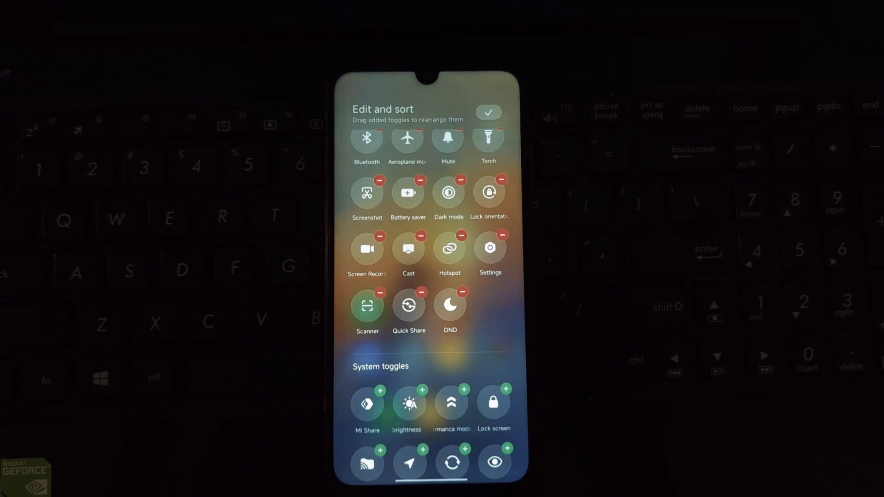